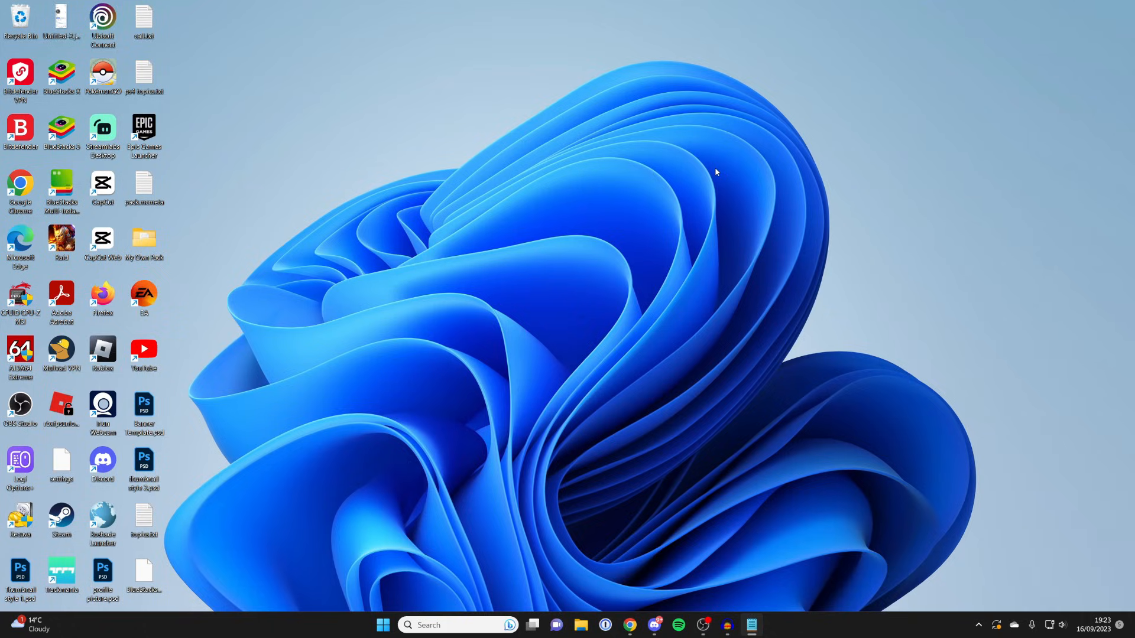
pyautogui.moveTo(383, 624)
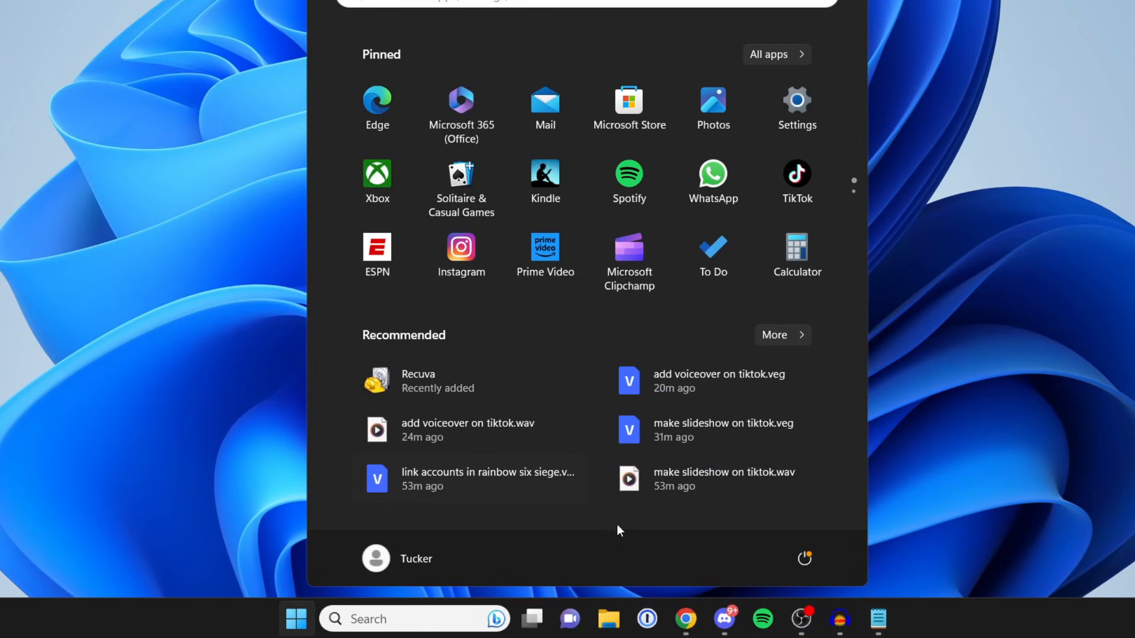
# - Search the taskbar for 'network connections' to reach the Network Connections window
pyautogui.click(804, 558)
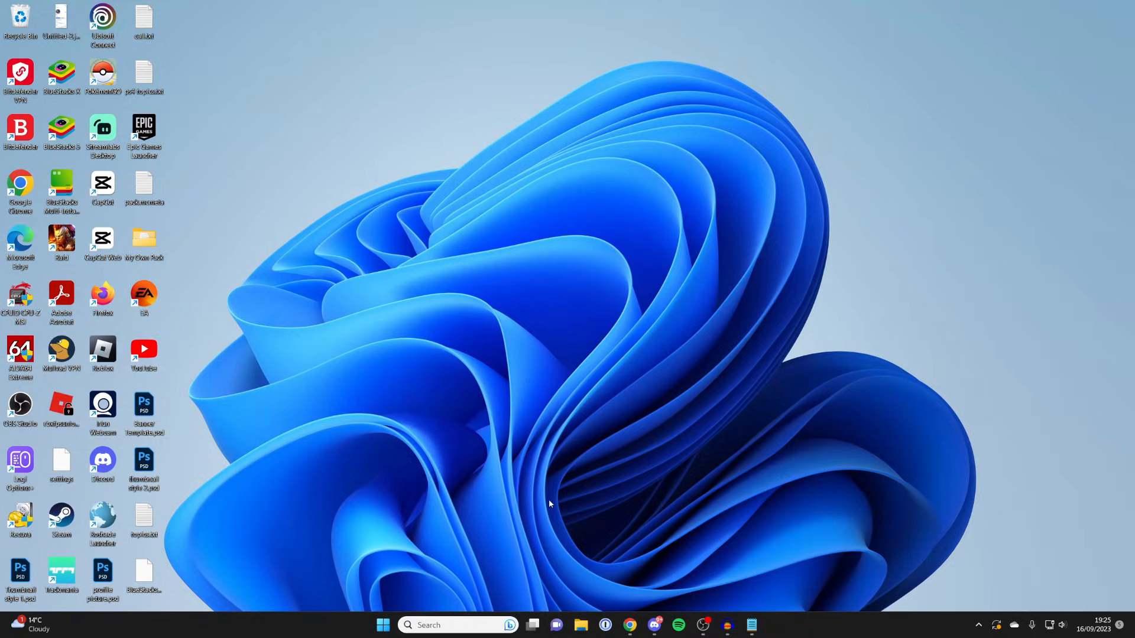
pyautogui.moveTo(539, 505)
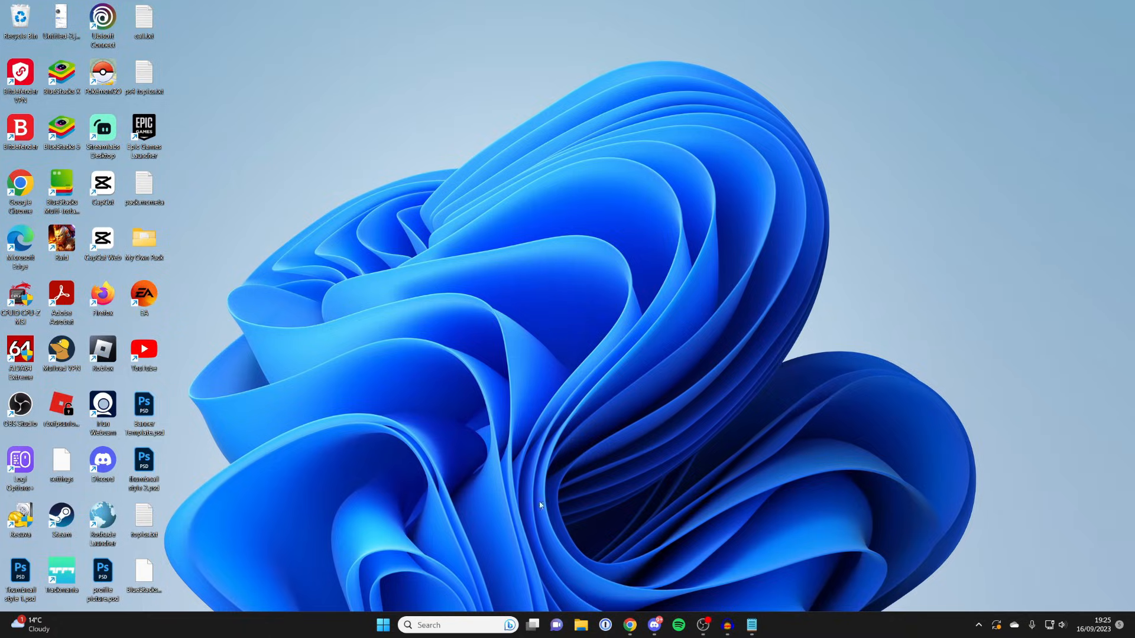
pyautogui.click(457, 624)
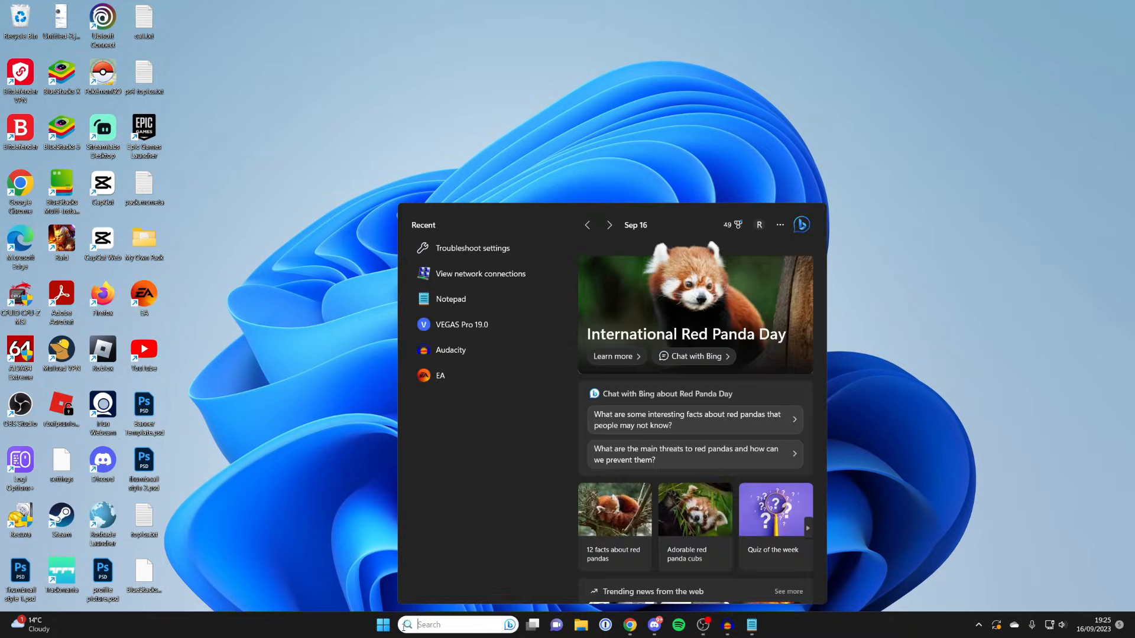
pyautogui.write('neto')
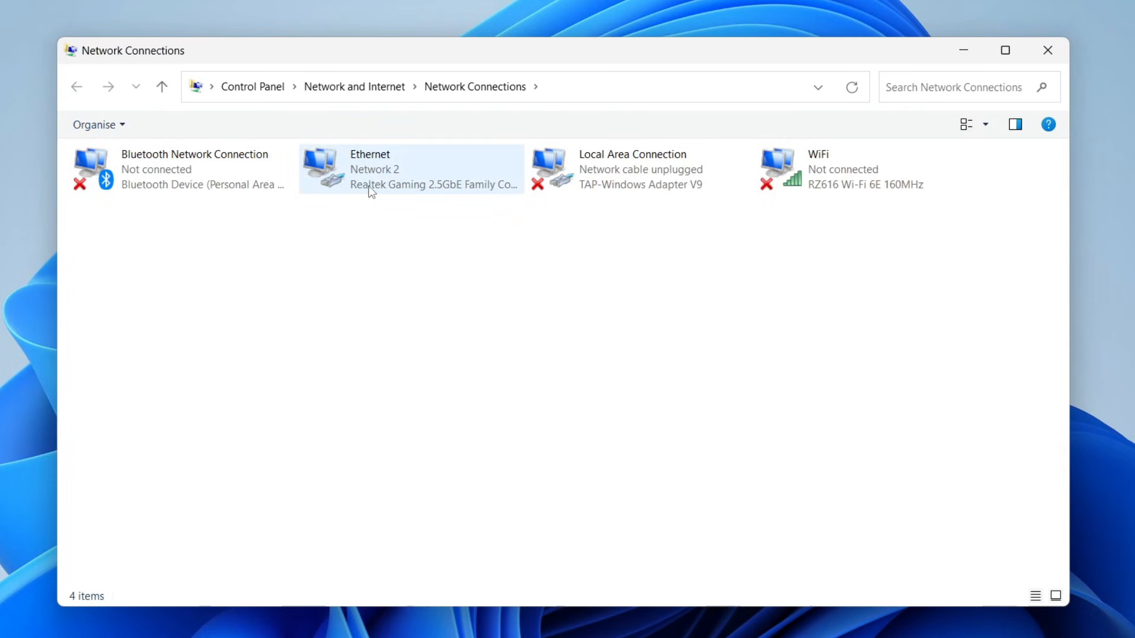
# - Select the Ethernet adapter and bring up its context menu with Disable, Status, Diagnose, Properties
pyautogui.click(410, 169)
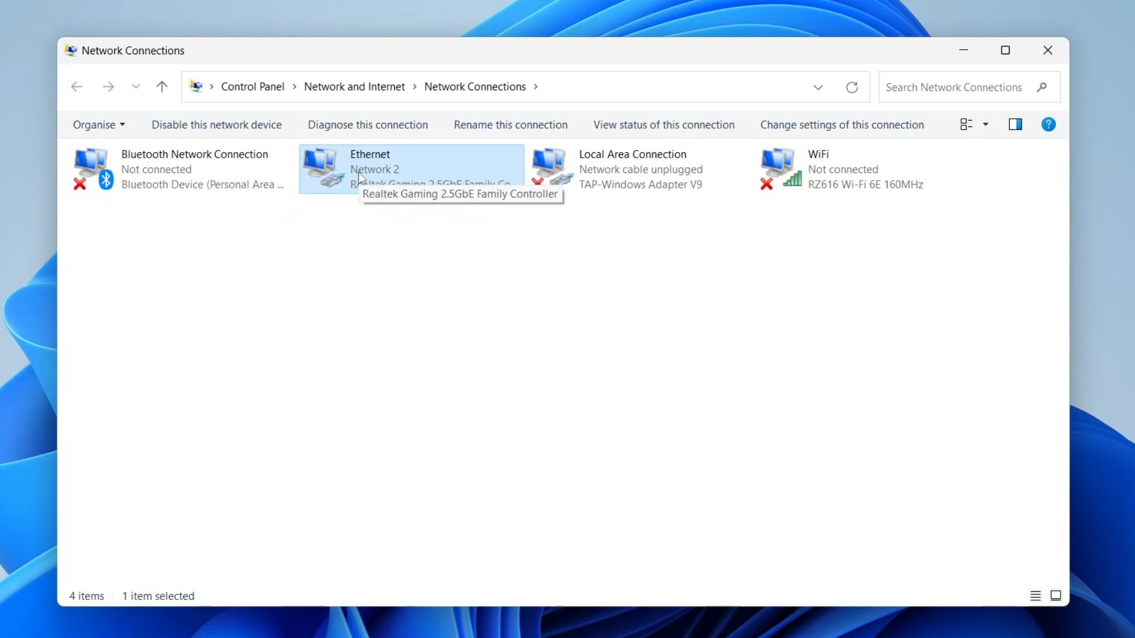
pyautogui.rightClick(369, 170)
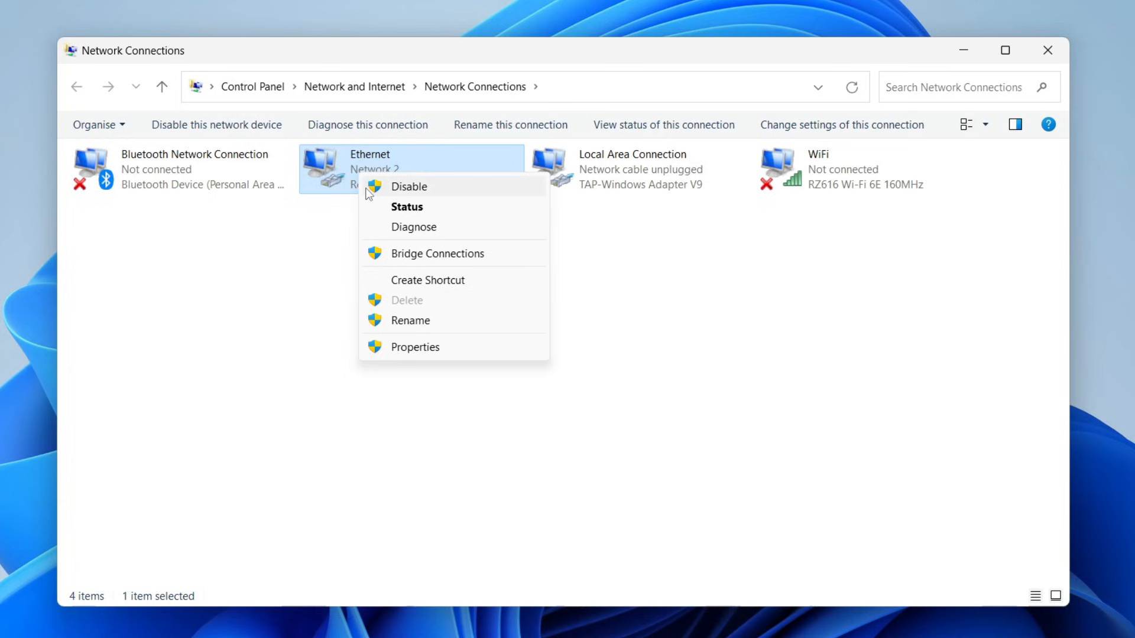
pyautogui.moveTo(432, 194)
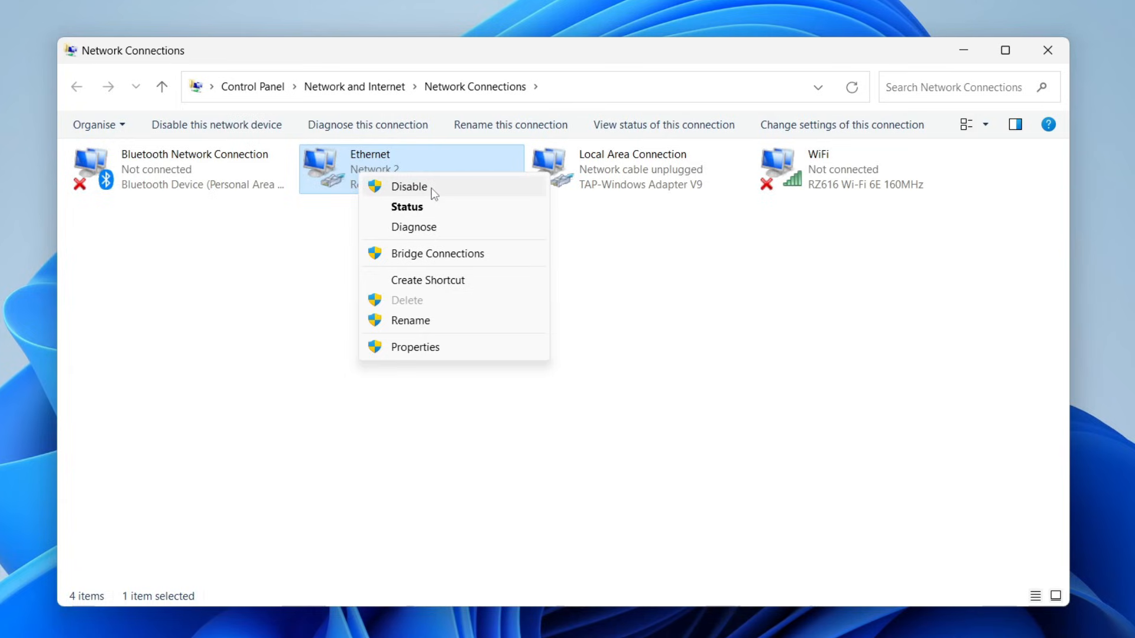
pyautogui.moveTo(404, 195)
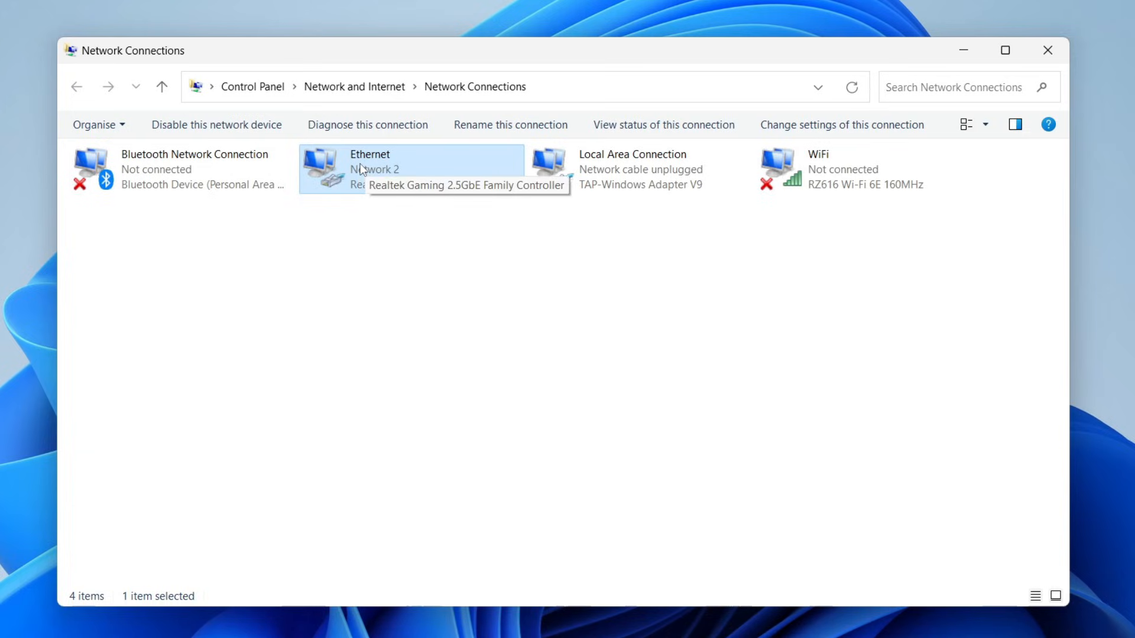
pyautogui.rightClick(369, 169)
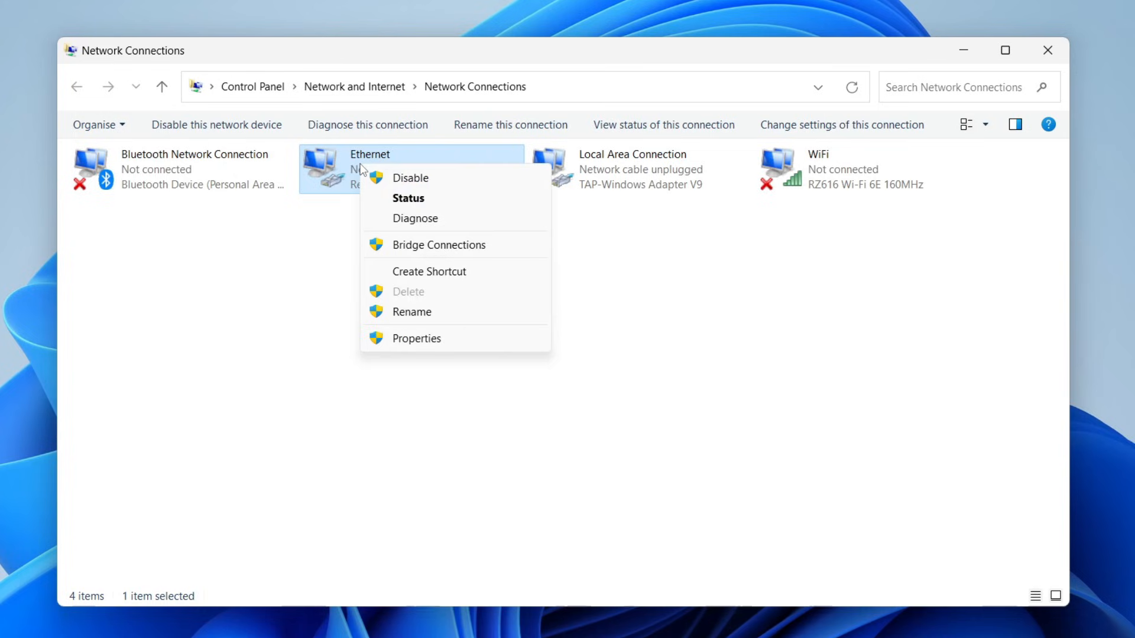
pyautogui.moveTo(431, 221)
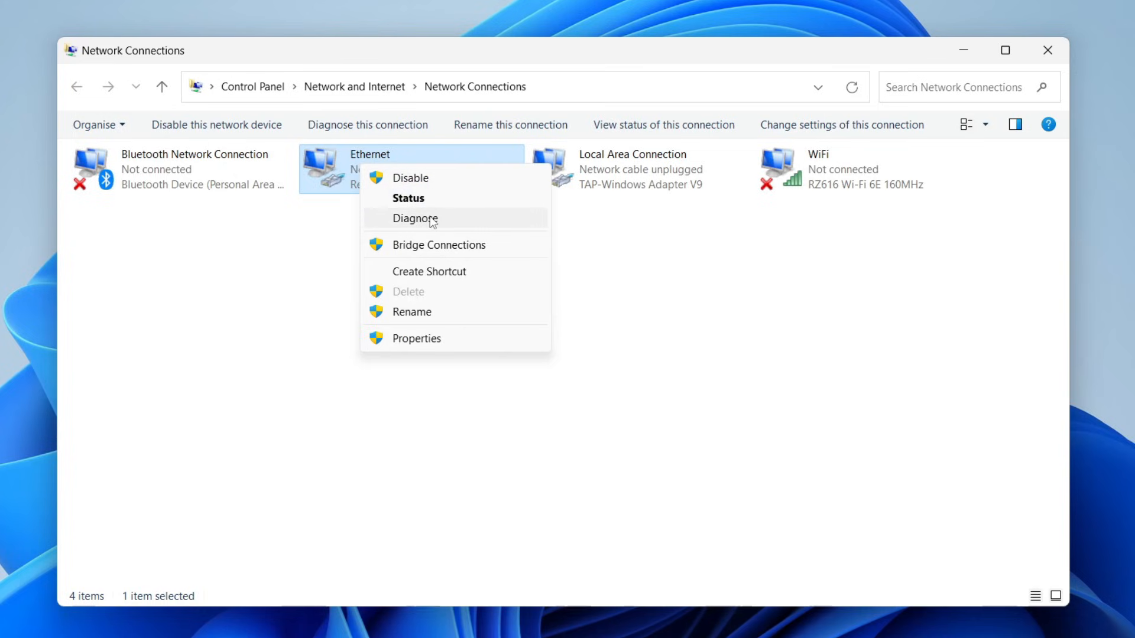
# - Diagnose the Ethernet connection, review the 'no problems found' results, and exit network testing
pyautogui.click(414, 217)
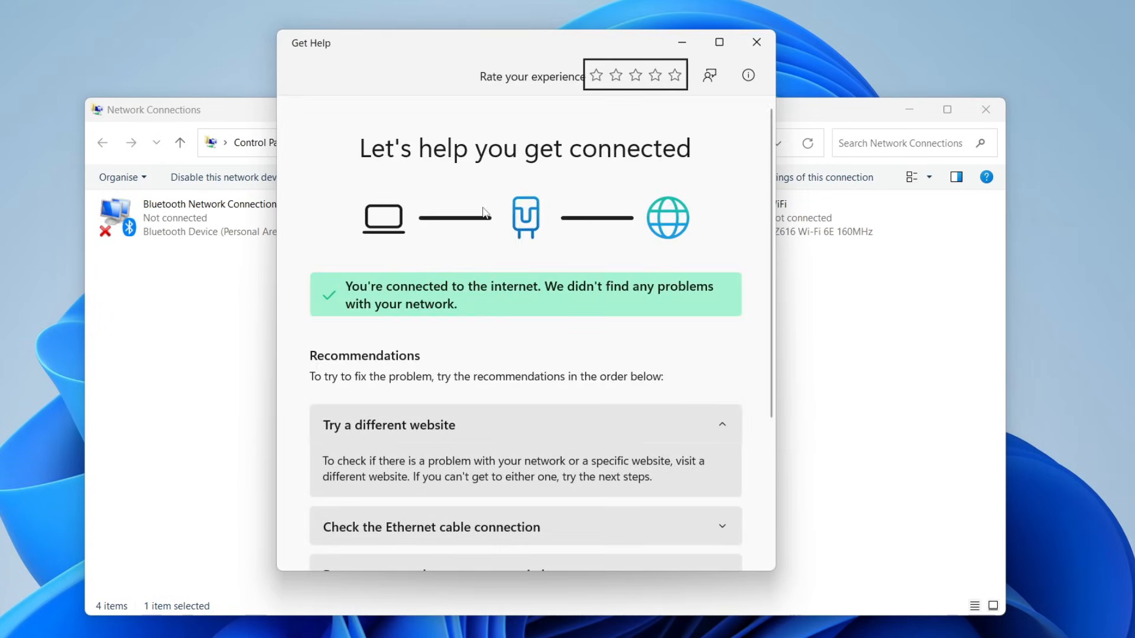
pyautogui.scroll(-3)
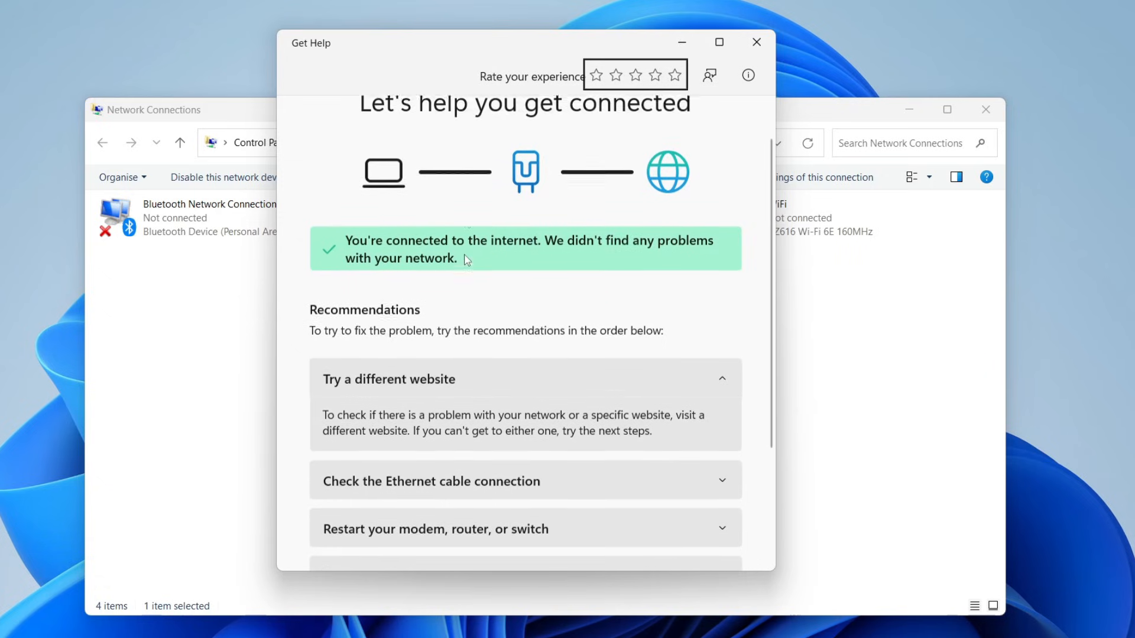
pyautogui.scroll(3)
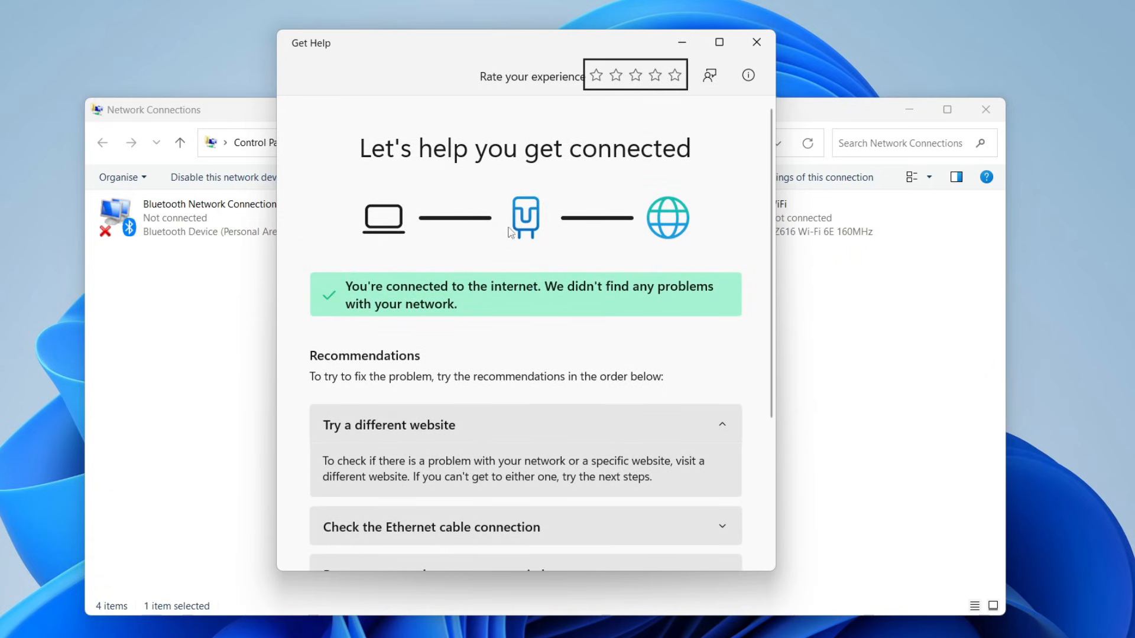
pyautogui.moveTo(530, 287)
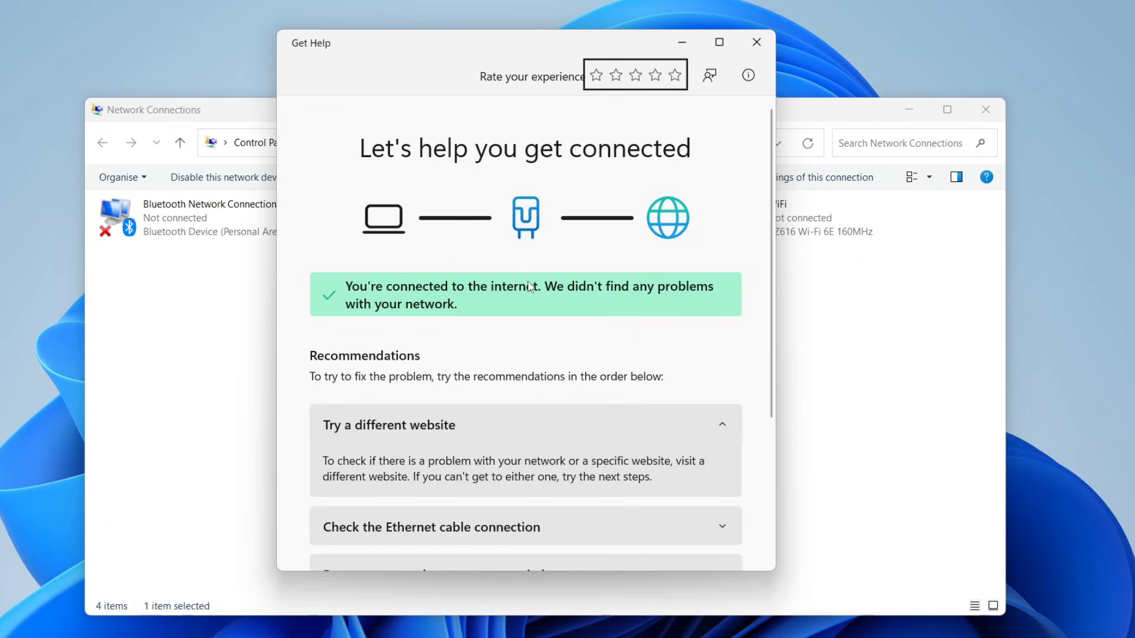
pyautogui.scroll(-3)
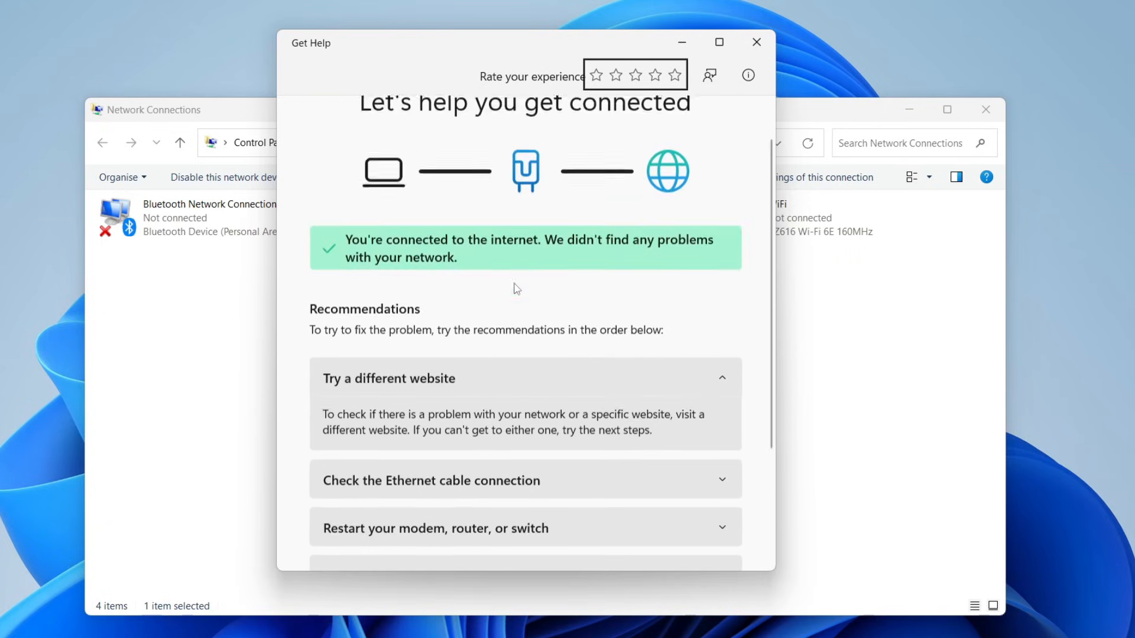
pyautogui.scroll(-3)
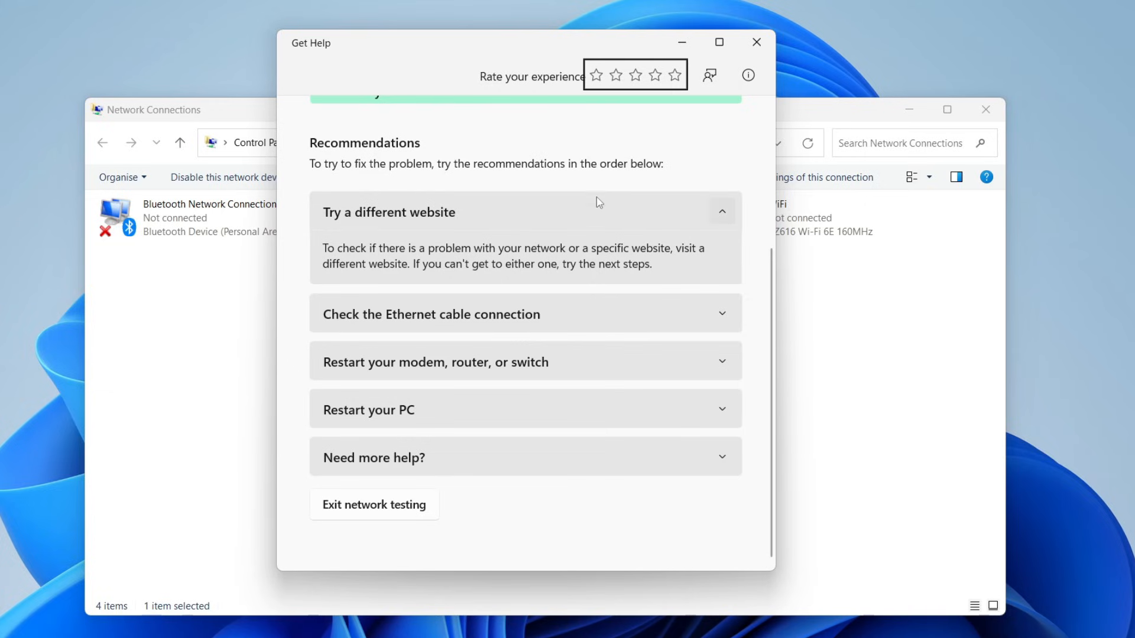
pyautogui.click(756, 43)
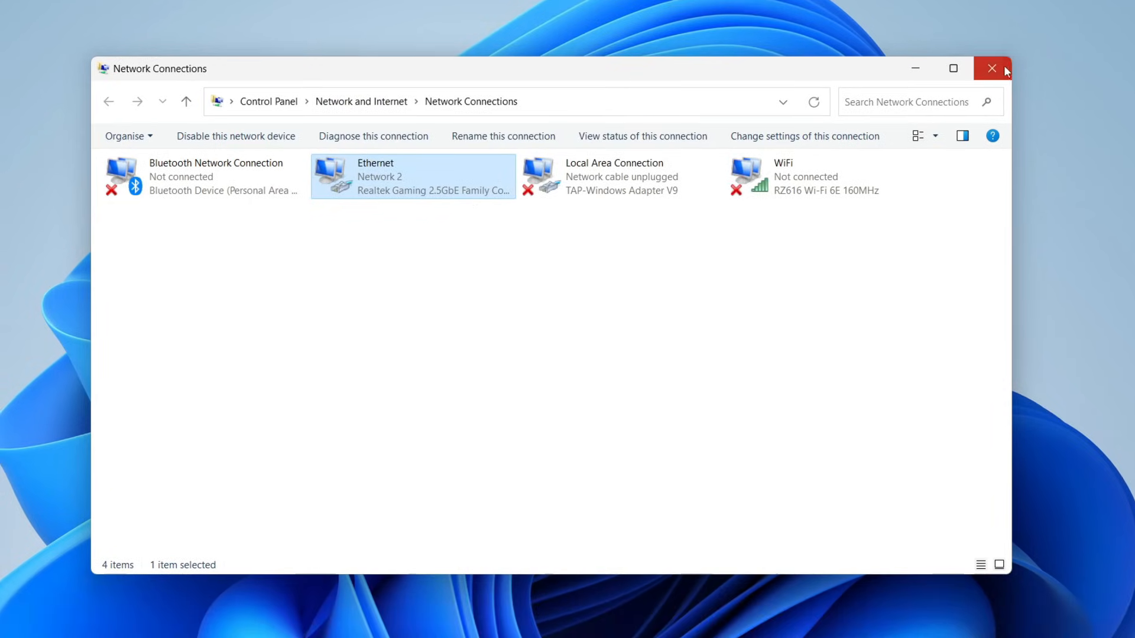
# - Close Network Connections and launch Device Manager from a taskbar search for 'device'
pyautogui.click(991, 69)
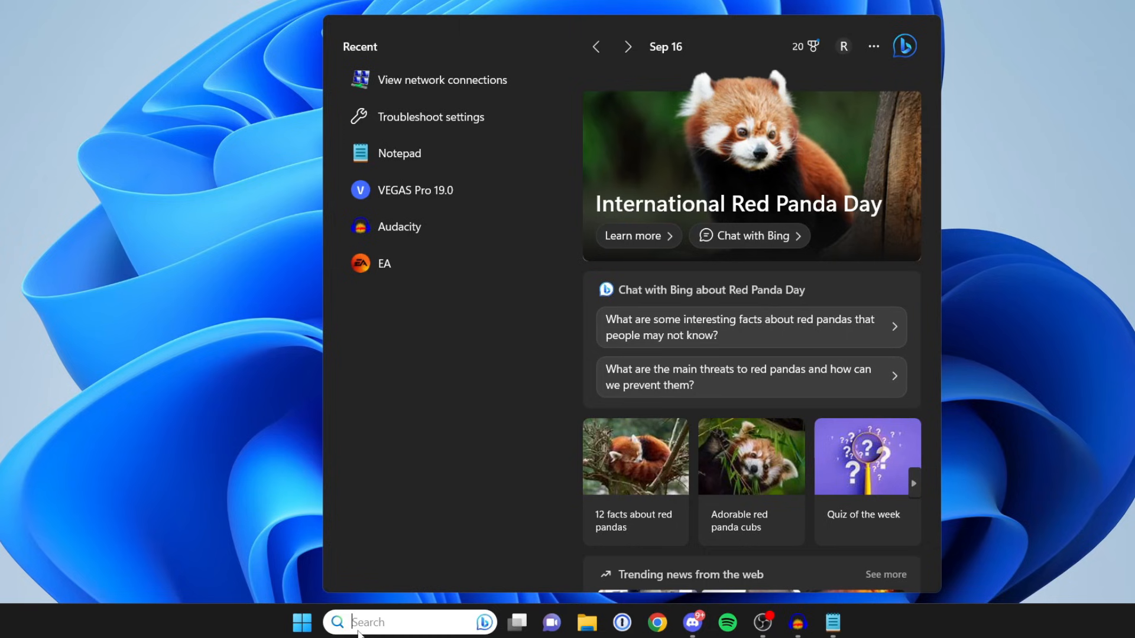
pyautogui.write('device')
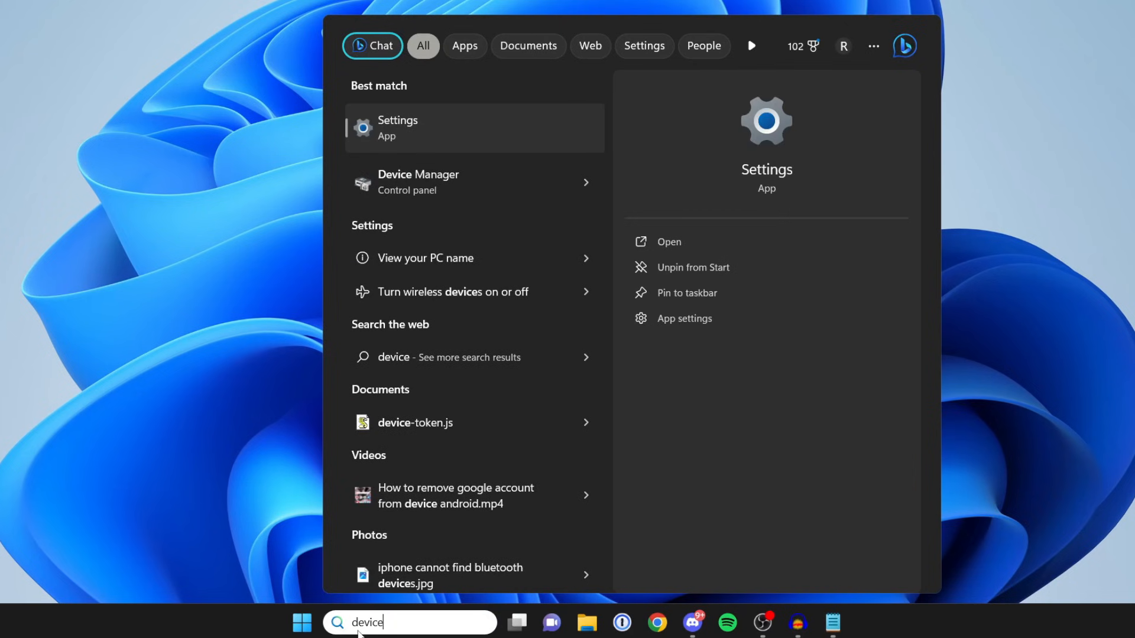
pyautogui.click(419, 182)
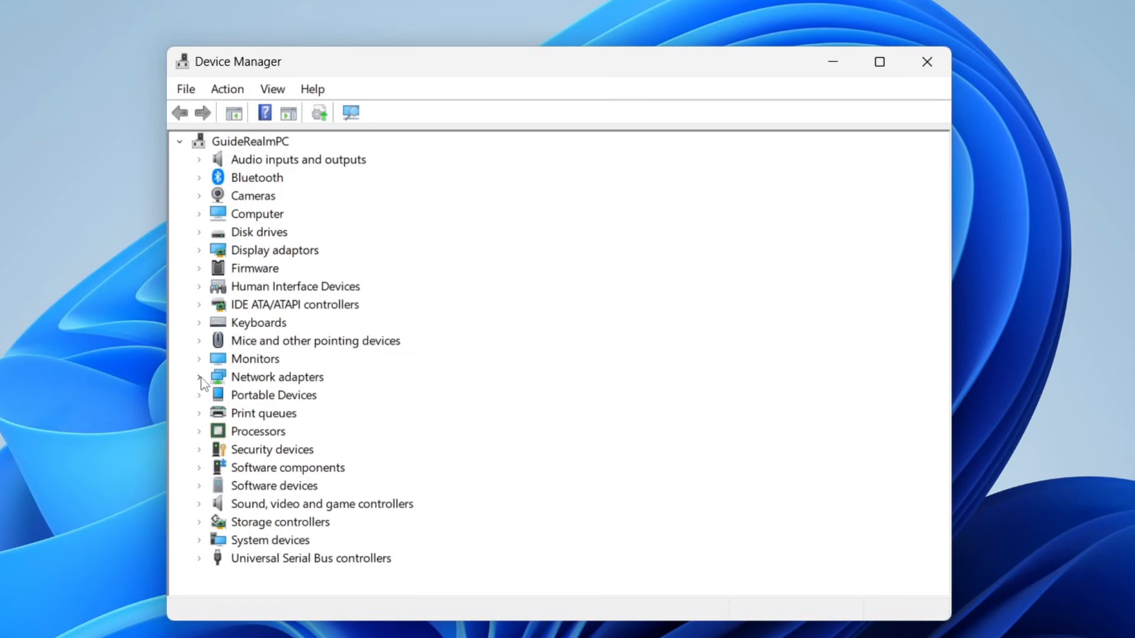
# - Expand Network adapters, select the Realtek Gaming 2.5GbE controller and show its action menu
pyautogui.click(200, 377)
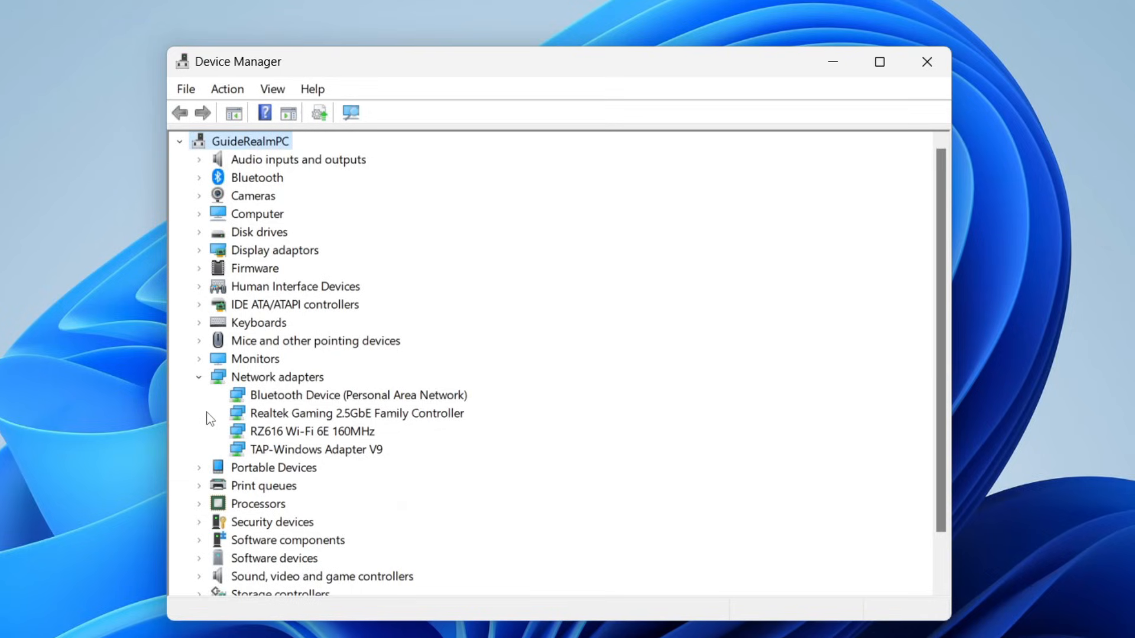
pyautogui.click(356, 413)
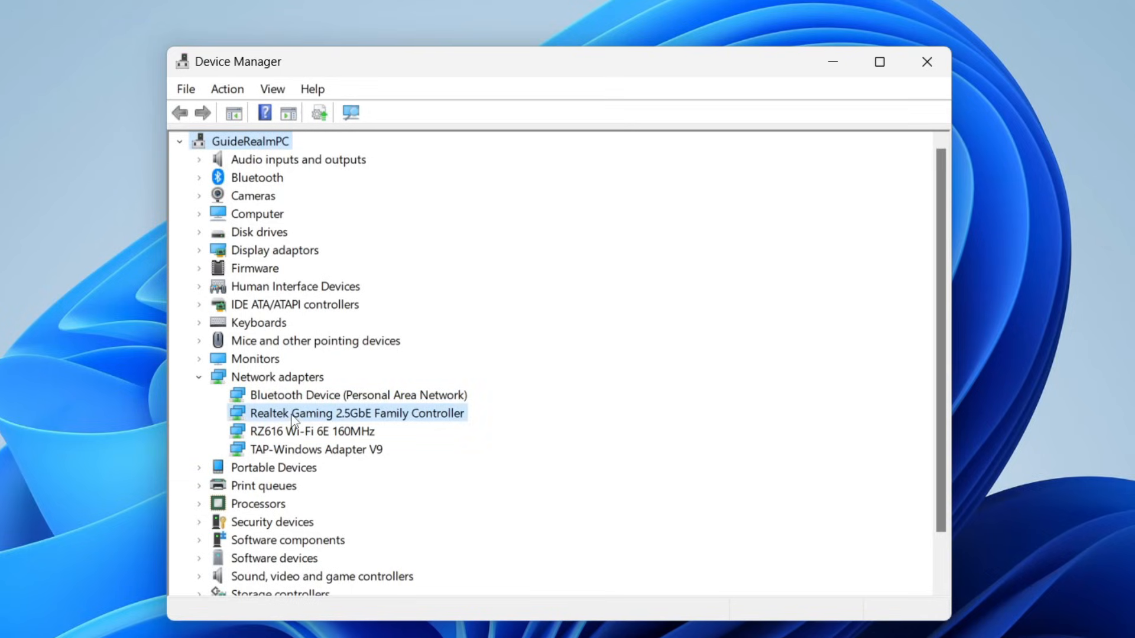
pyautogui.click(357, 412)
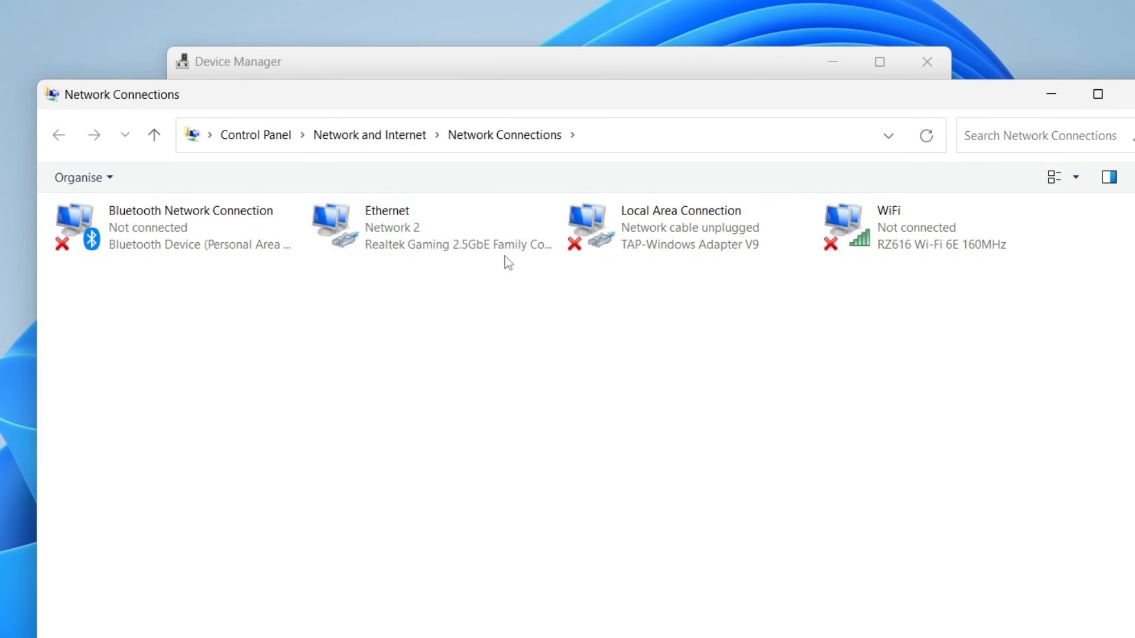
pyautogui.click(433, 228)
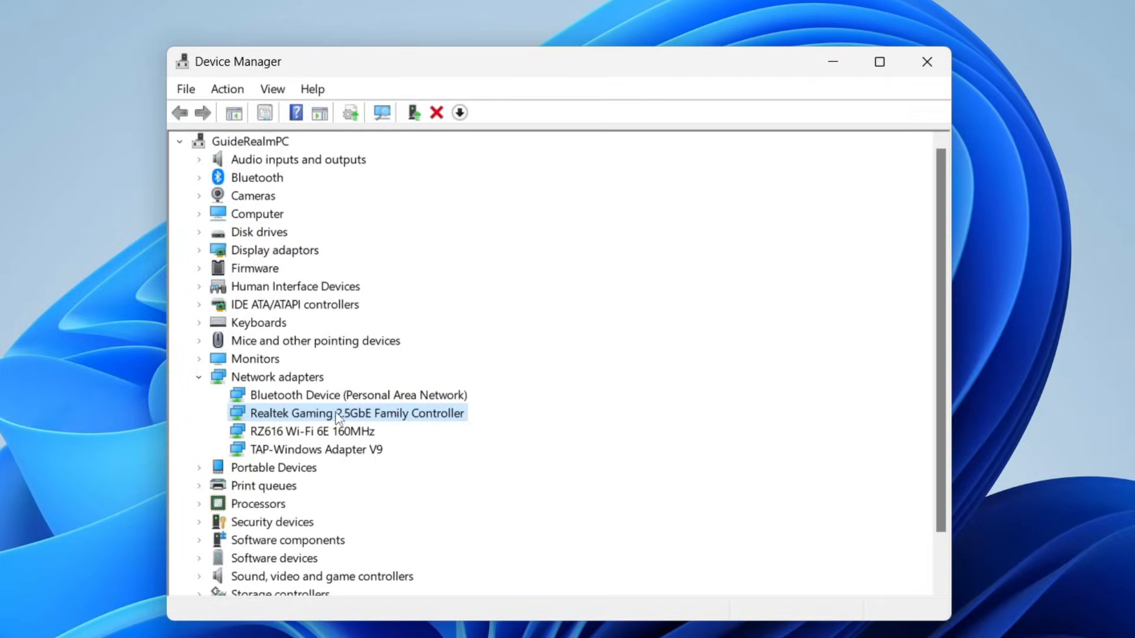
pyautogui.rightClick(355, 412)
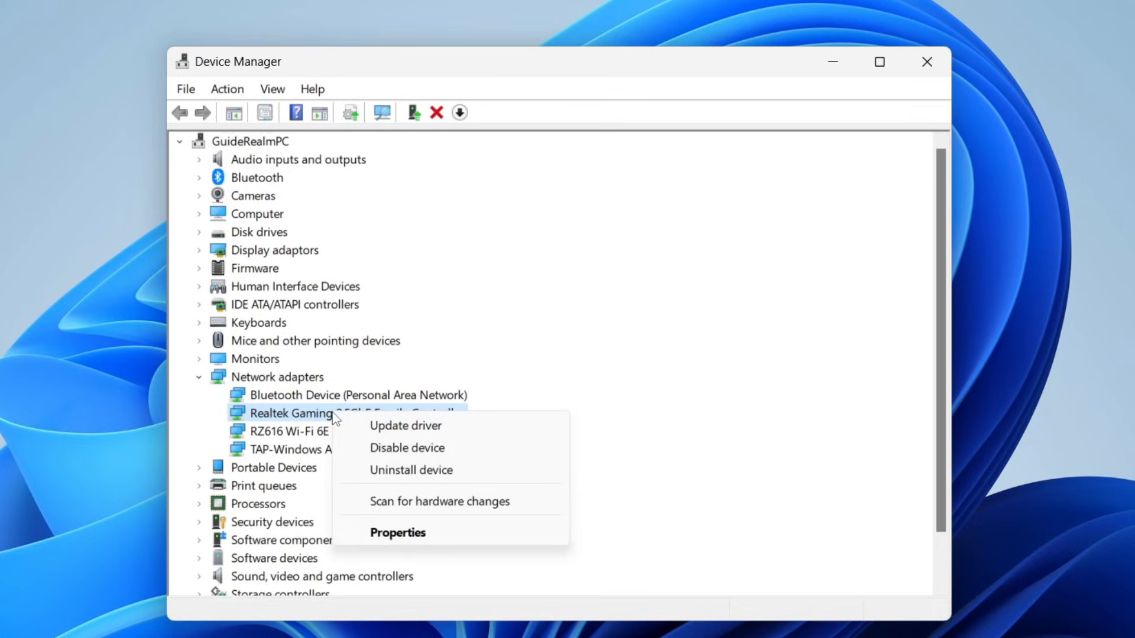
# - Run Update driver with automatic search for the Realtek controller; best driver already installed
pyautogui.click(405, 426)
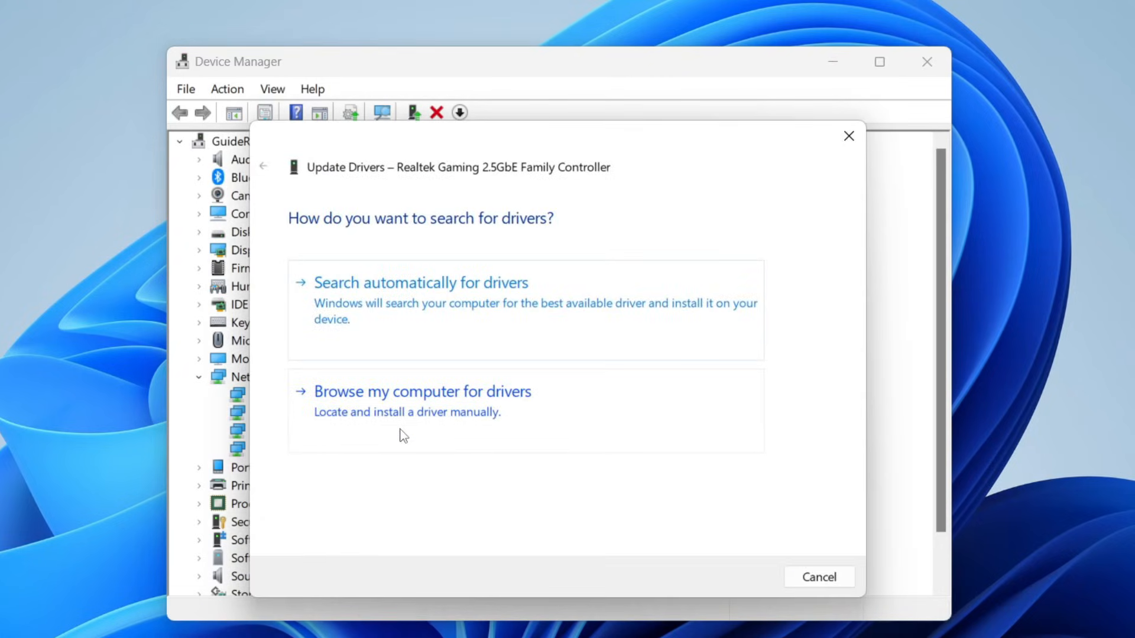
pyautogui.click(421, 283)
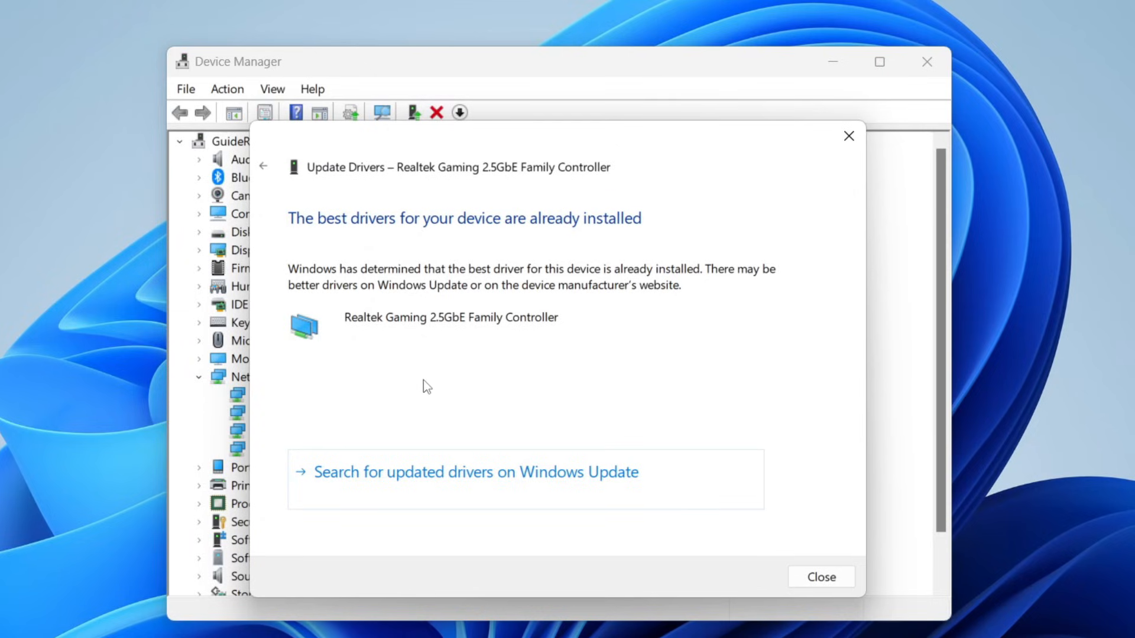
pyautogui.moveTo(719, 222)
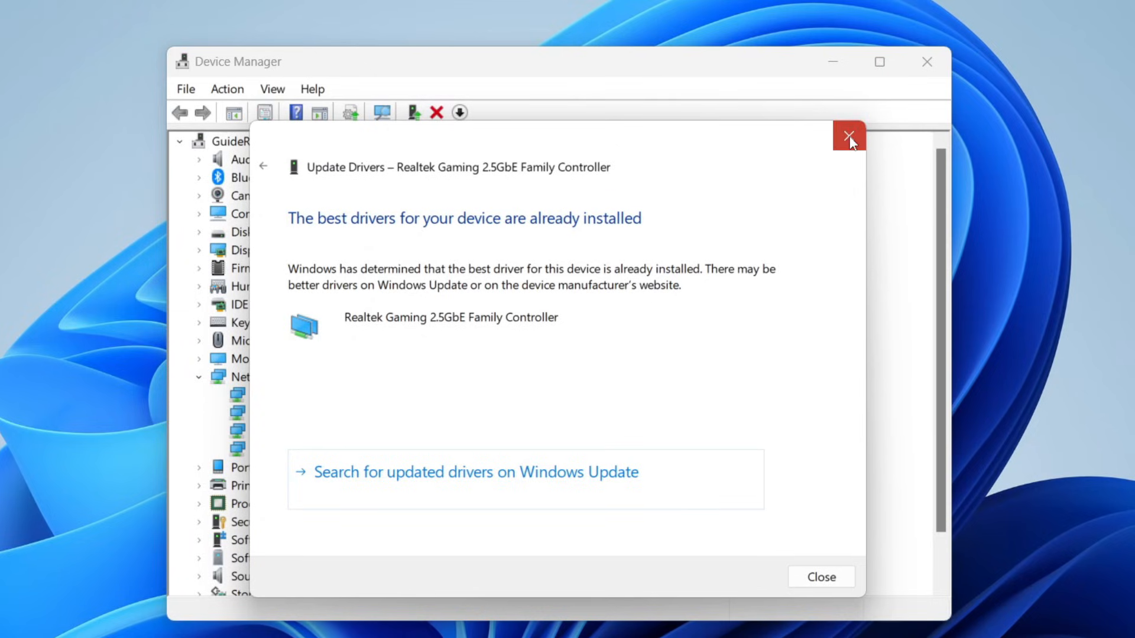
pyautogui.click(849, 136)
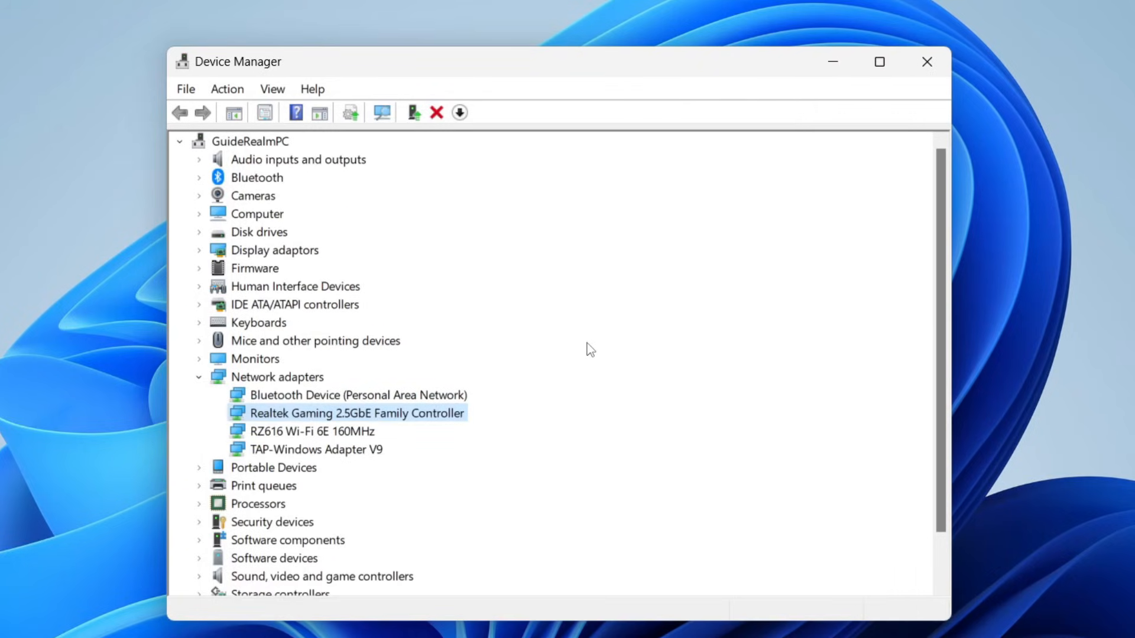
pyautogui.moveTo(549, 365)
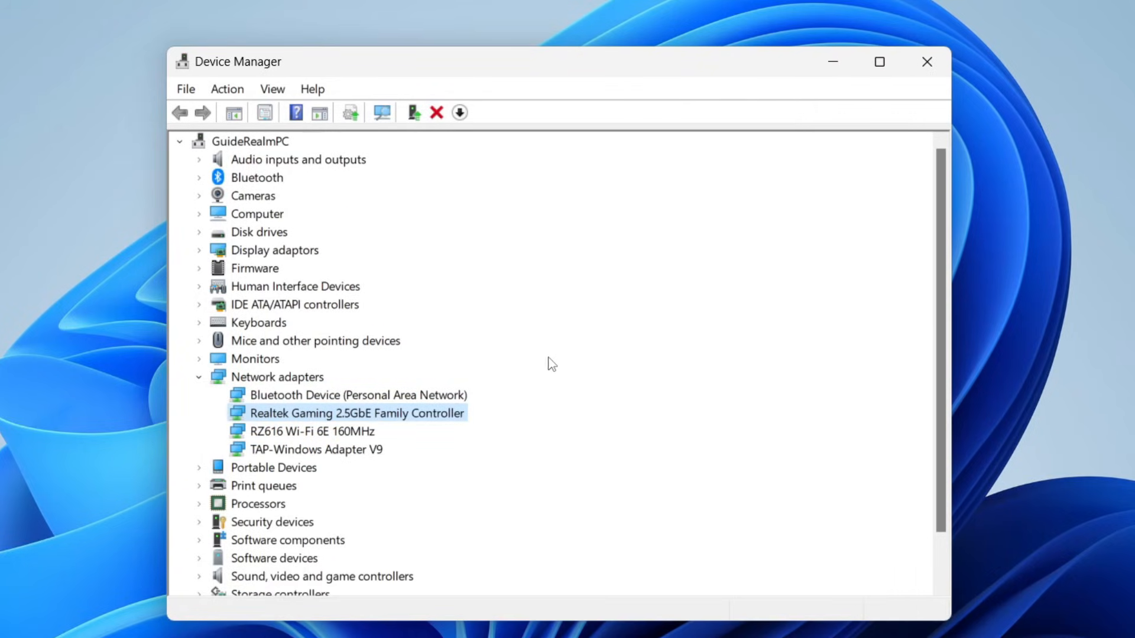
pyautogui.moveTo(353, 422)
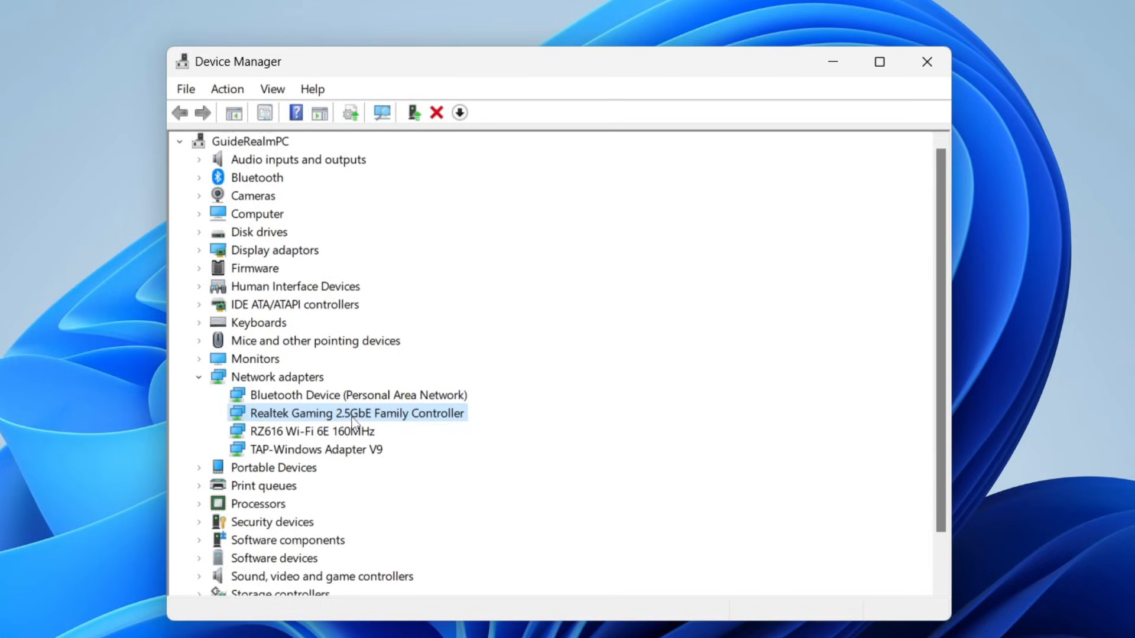
# - Close Device Manager, leaving the Windows 11 desktop showing
pyautogui.rightClick(356, 413)
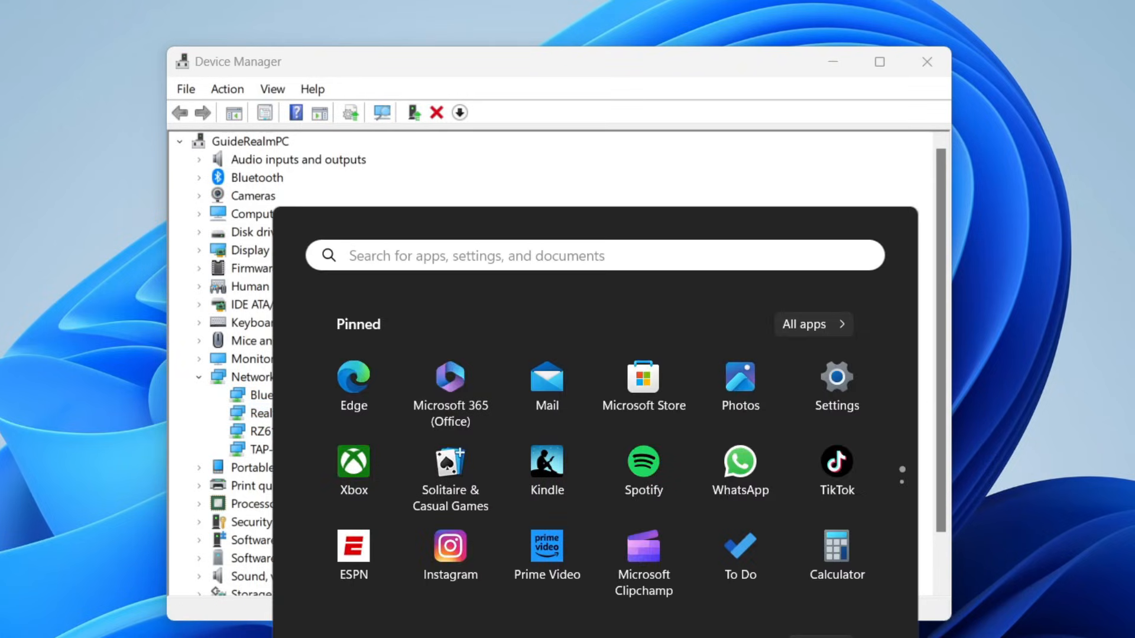
pyautogui.moveTo(637, 78)
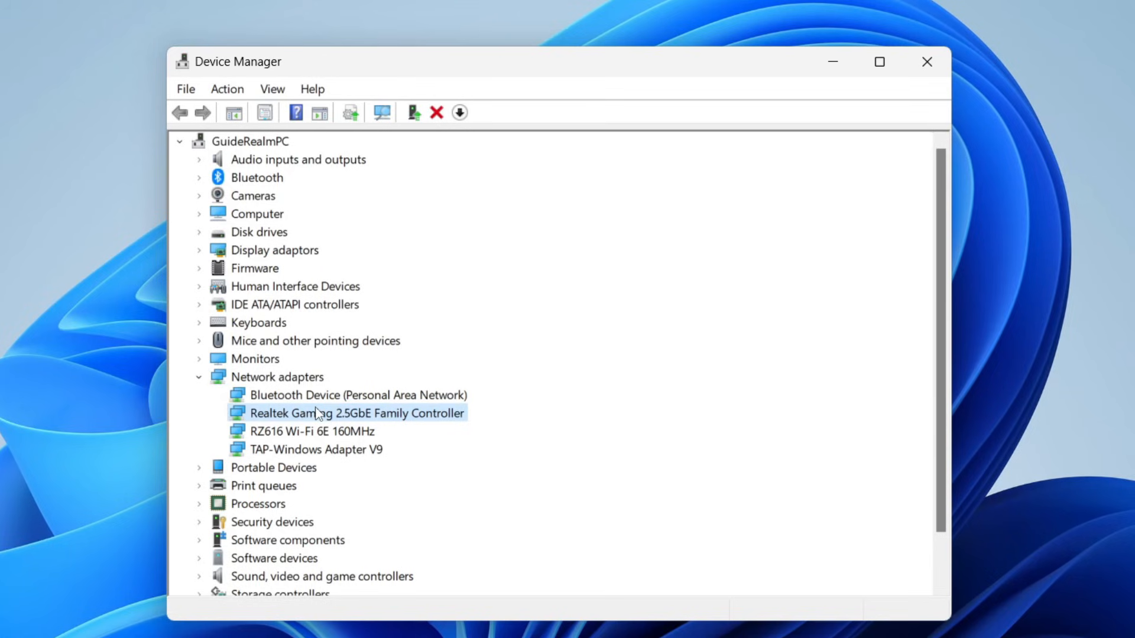
pyautogui.moveTo(927, 62)
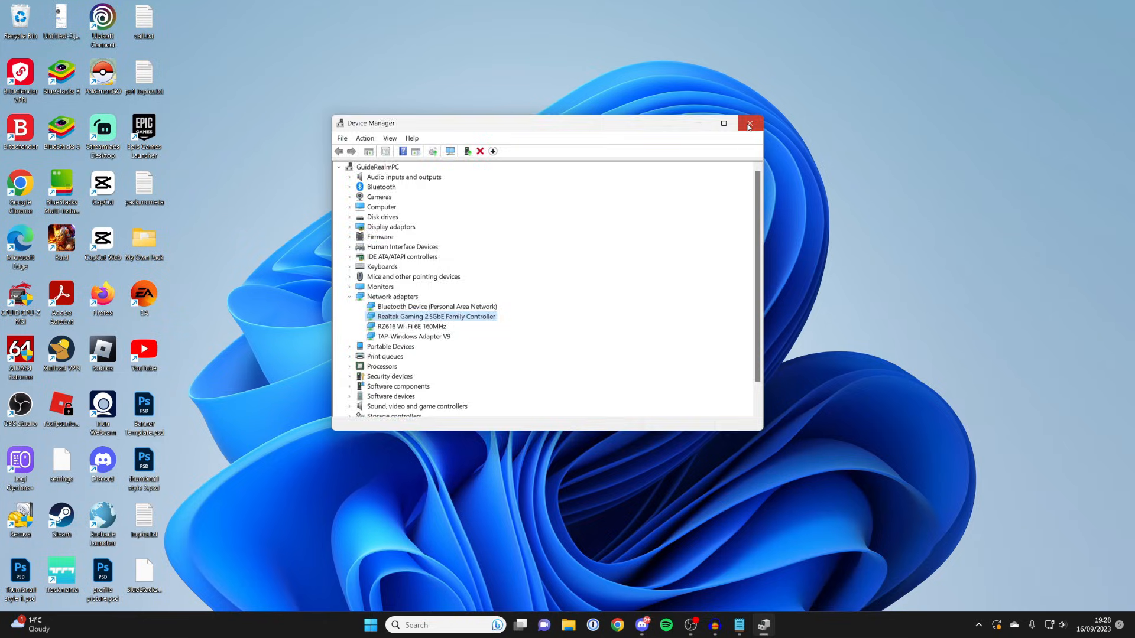
pyautogui.click(750, 123)
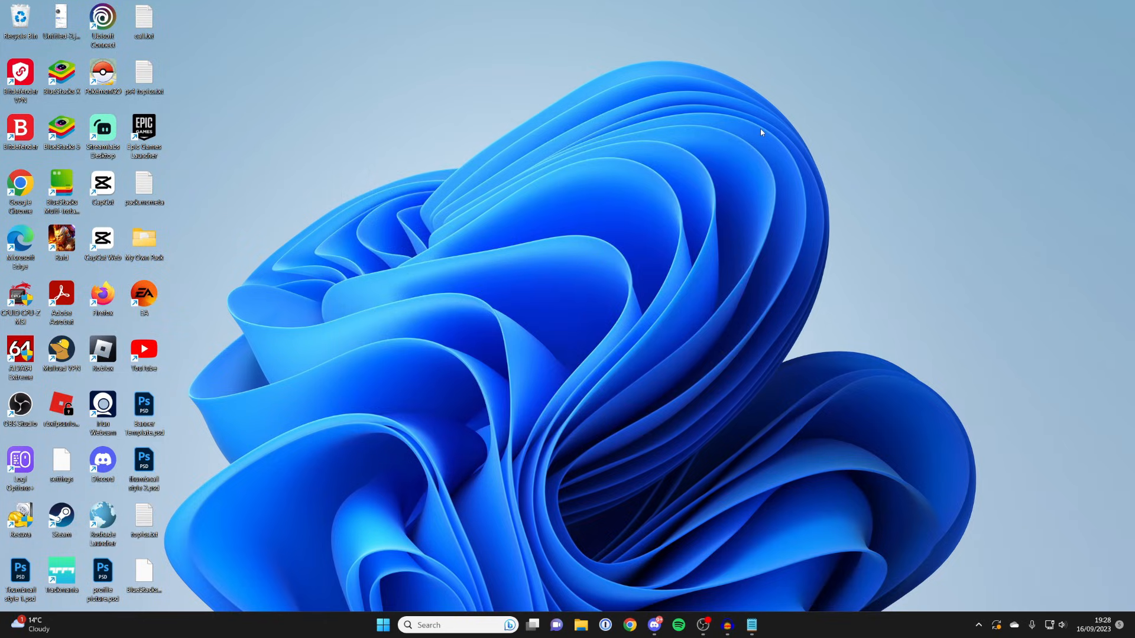